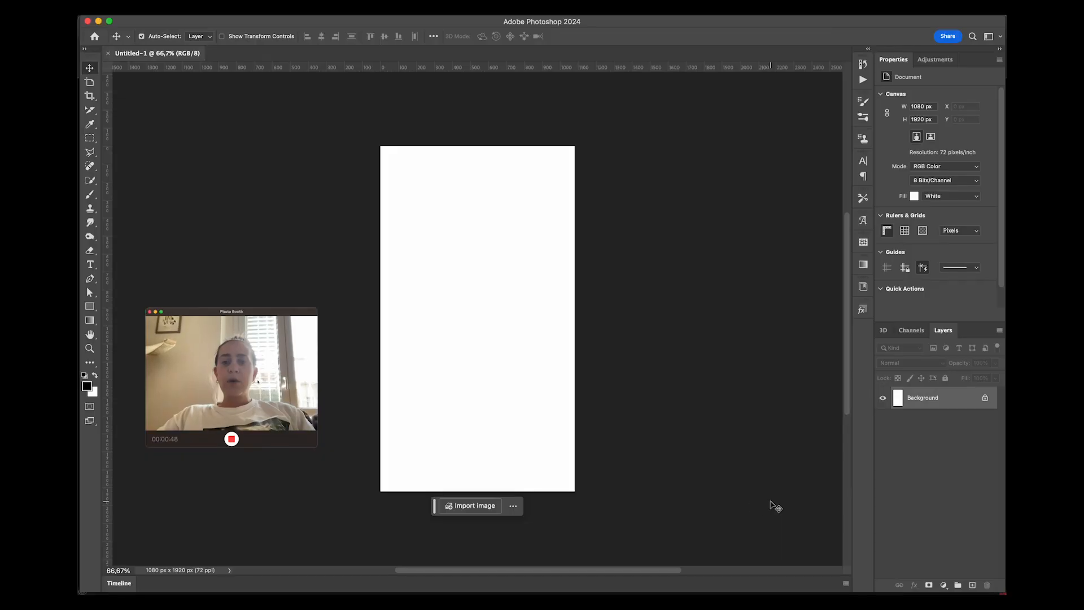
# Place 'I wanna be happy Could you show me How it's done?' as black Didot text centred on the canvas
pyautogui.click(90, 264)
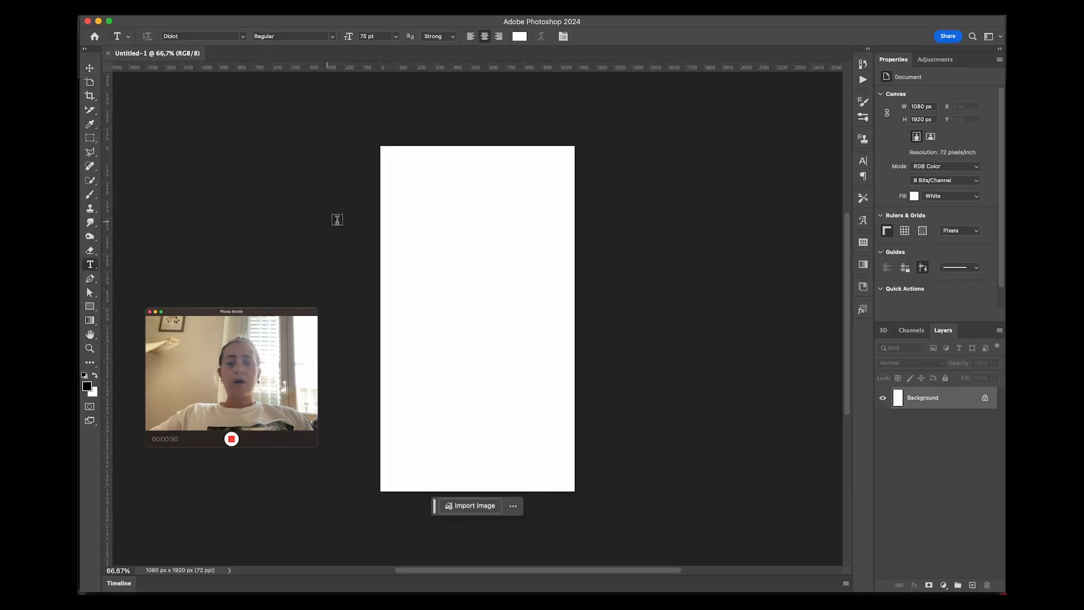
pyautogui.click(433, 278)
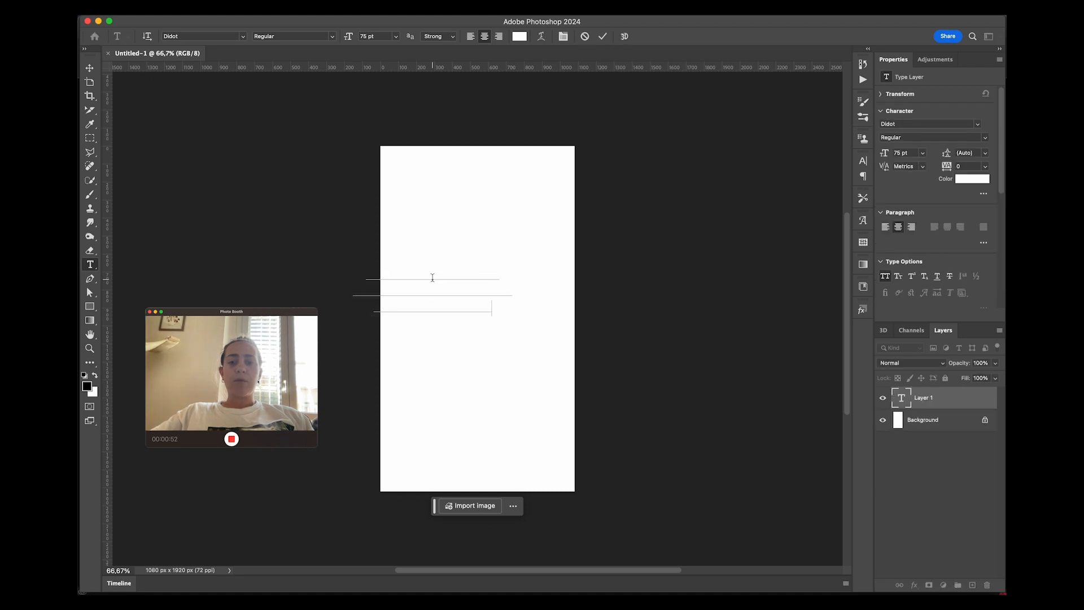
pyautogui.write("I wanna be happy Could you show me How it's done?")
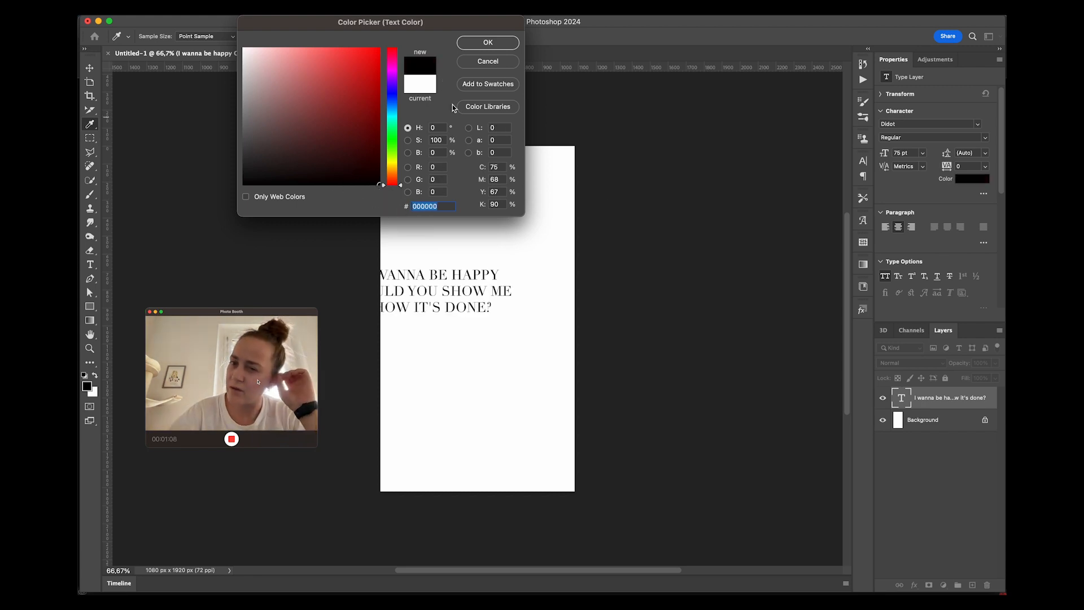
pyautogui.click(487, 42)
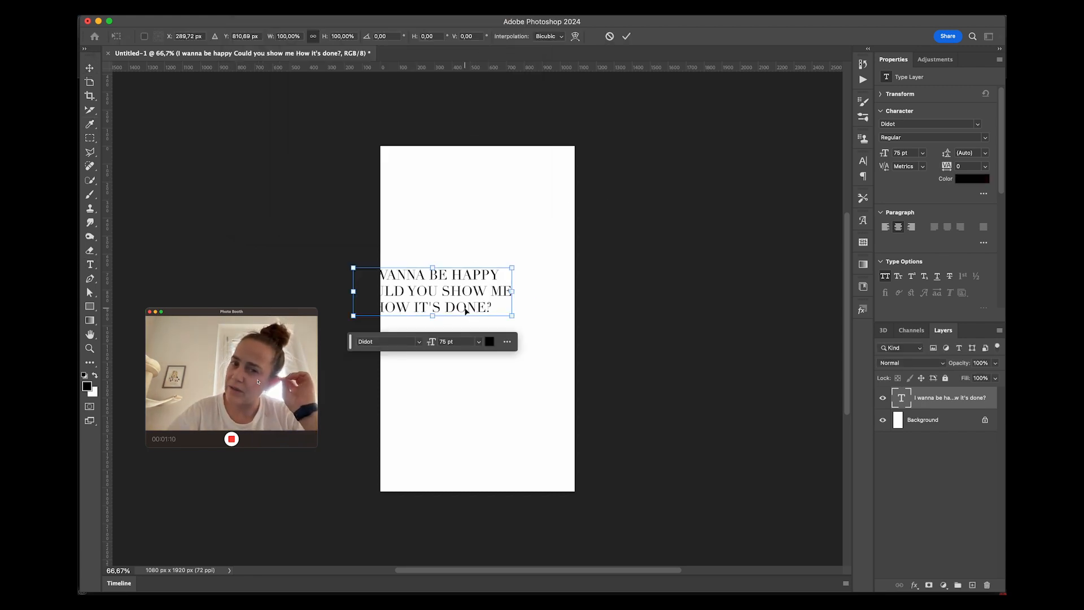
pyautogui.moveTo(446, 291); pyautogui.dragTo(476, 318)
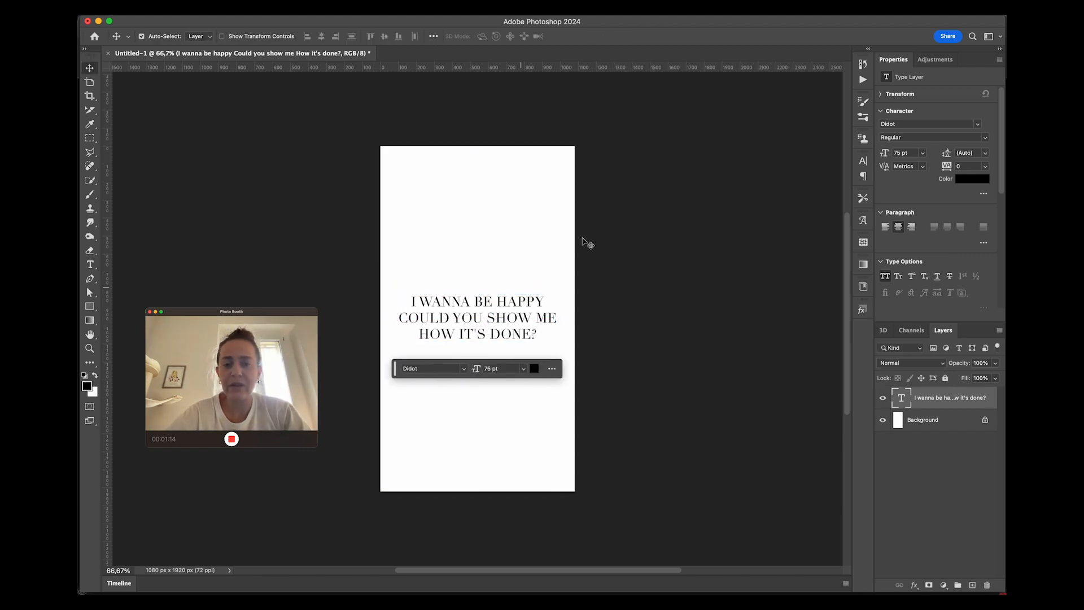
# Set the quote in Gibson Bold at 143.78 pt with 134 pt leading
pyautogui.click(929, 124)
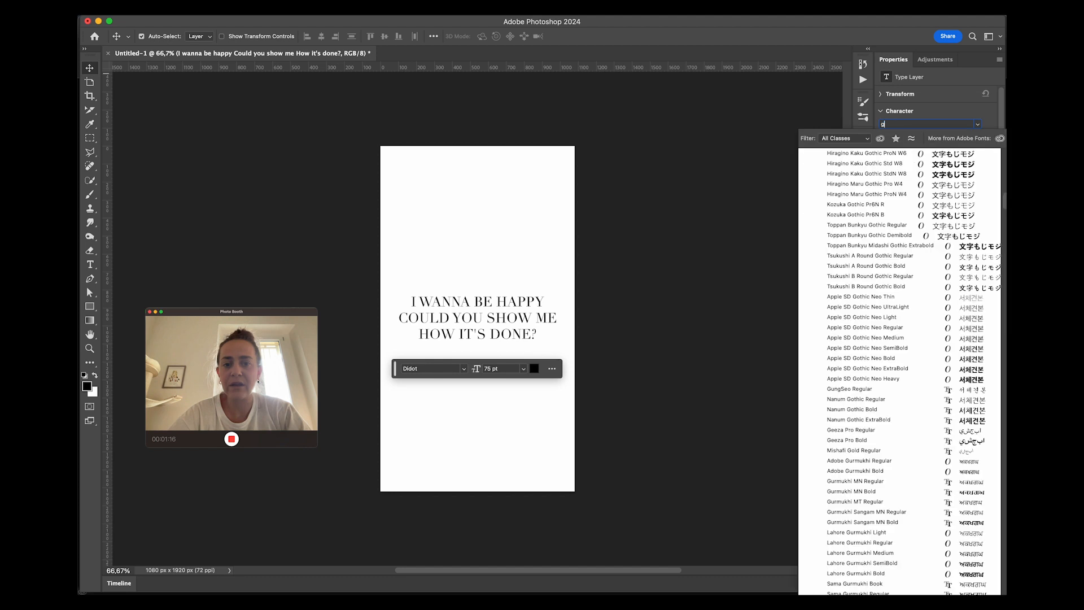
pyautogui.write('Gibson')
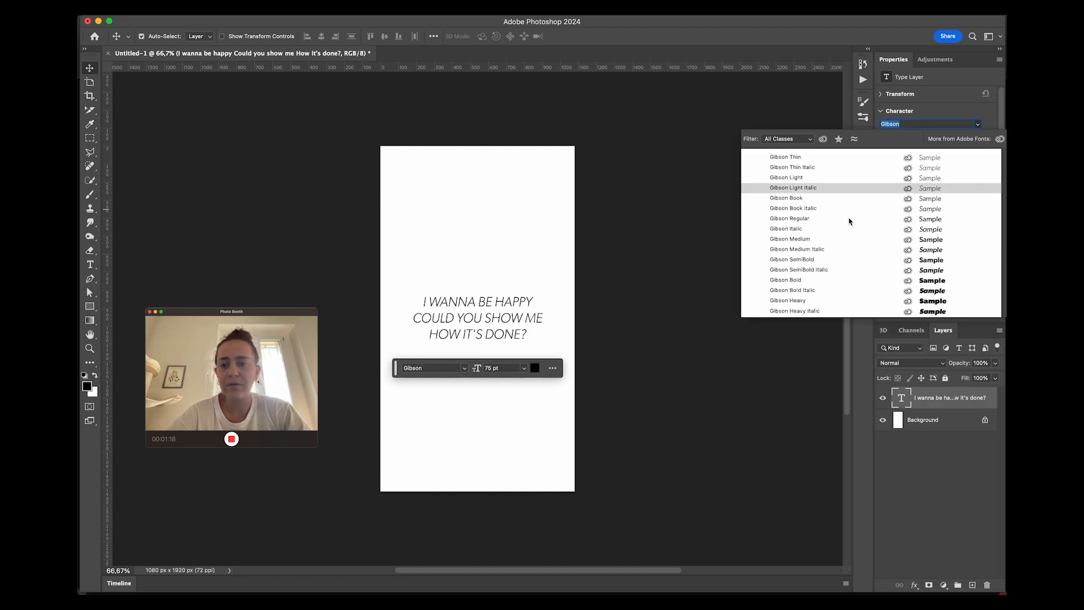
pyautogui.click(785, 279)
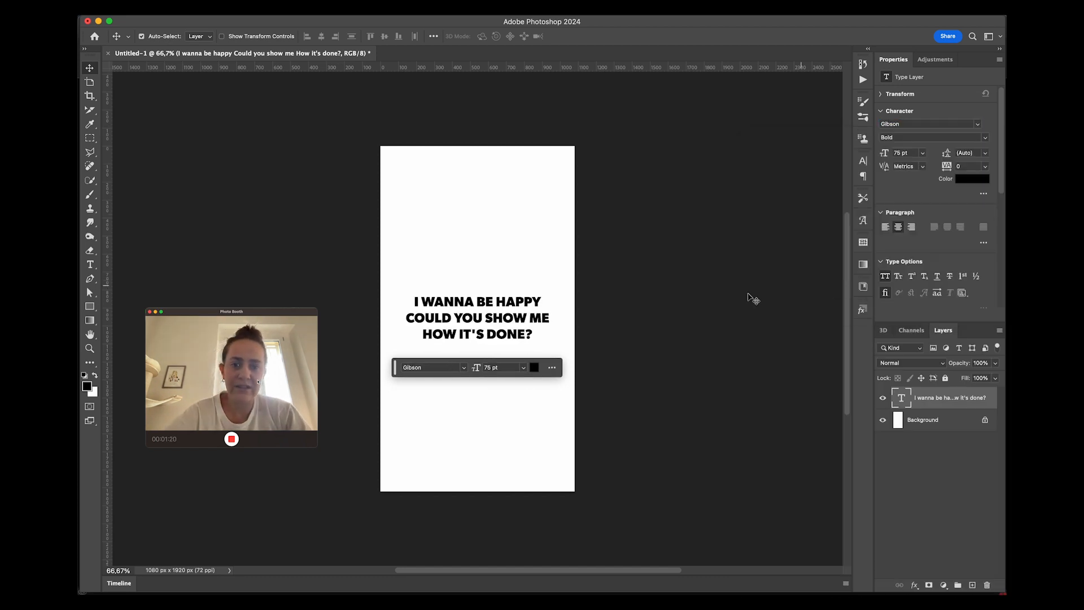
pyautogui.moveTo(528, 327)
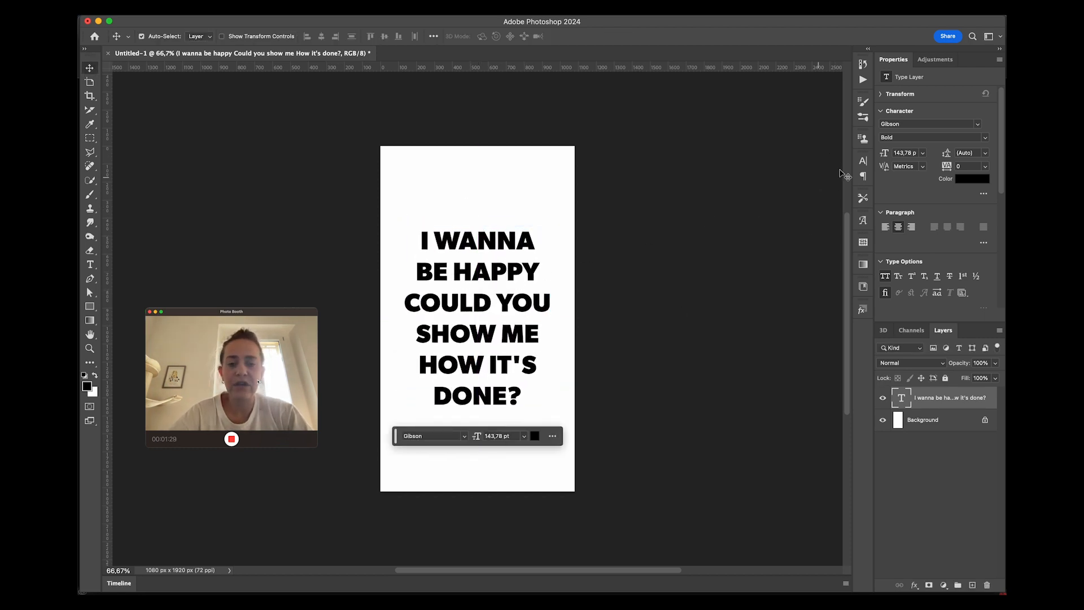
pyautogui.click(968, 153)
pyautogui.write('134')
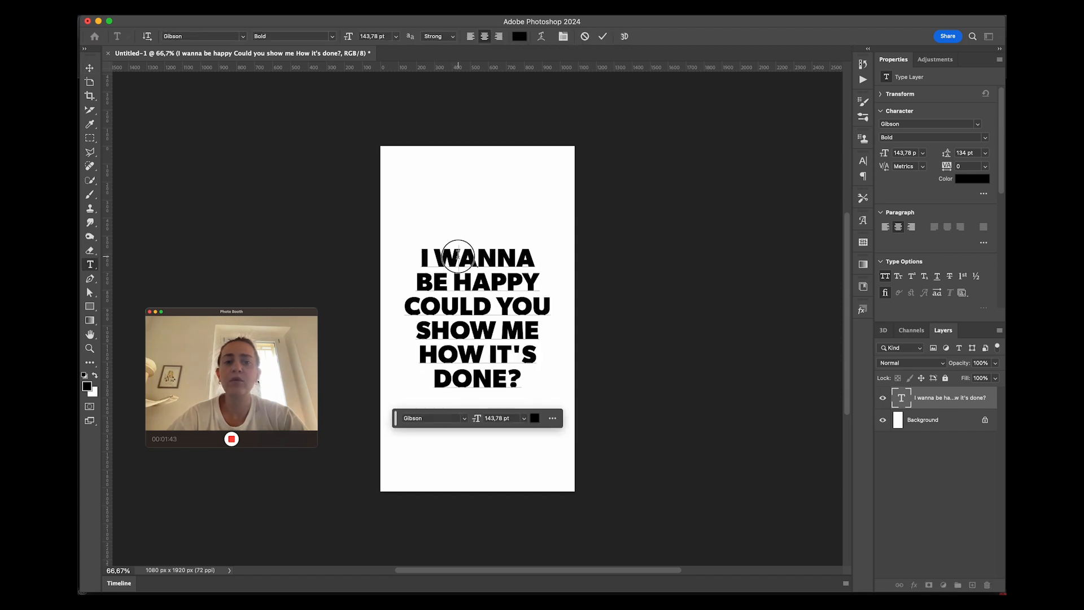
# Select the W in WANNA and preview script fonts from Learning Curve to SignPainter
pyautogui.doubleClick(449, 258)
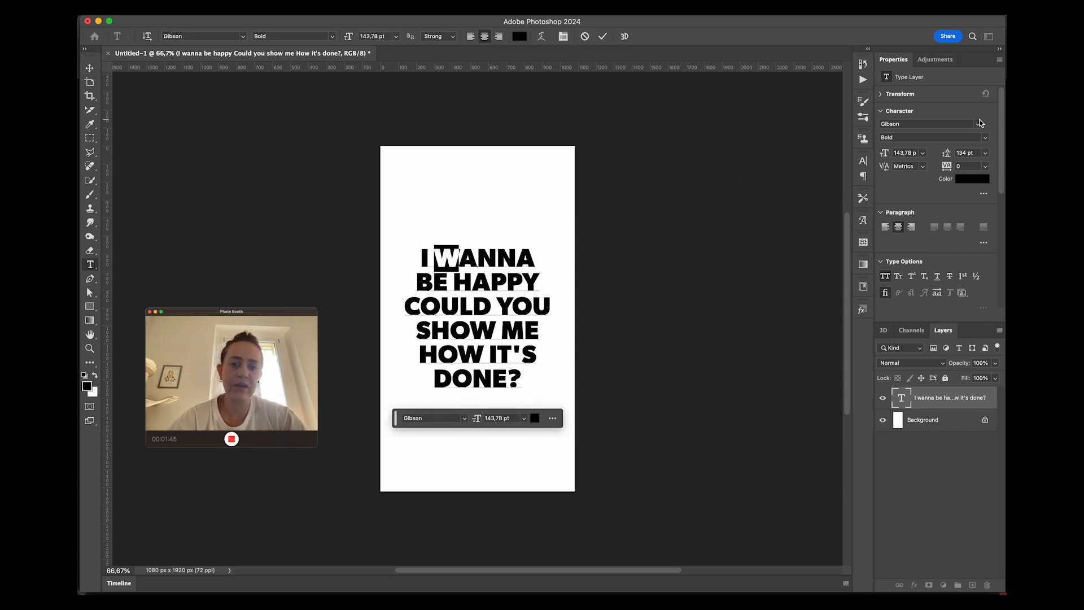
pyautogui.click(926, 124)
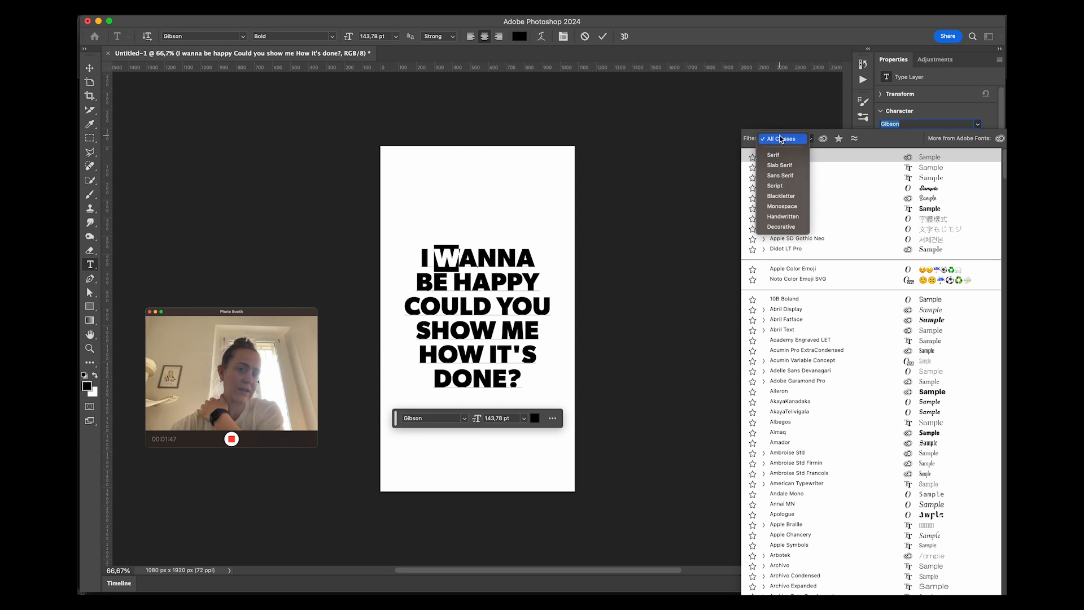
pyautogui.click(775, 186)
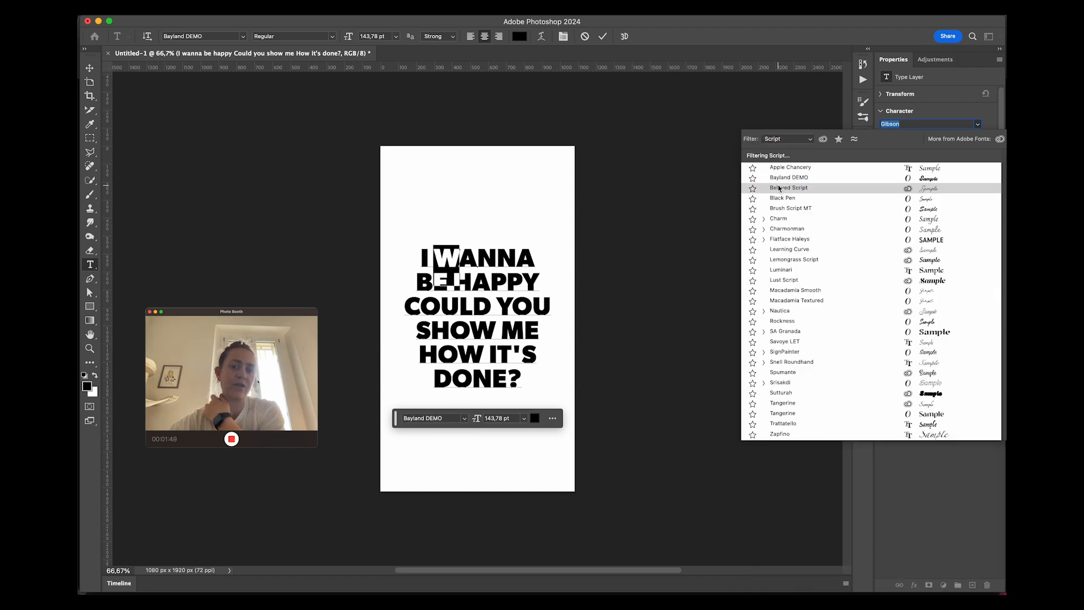
pyautogui.click(789, 248)
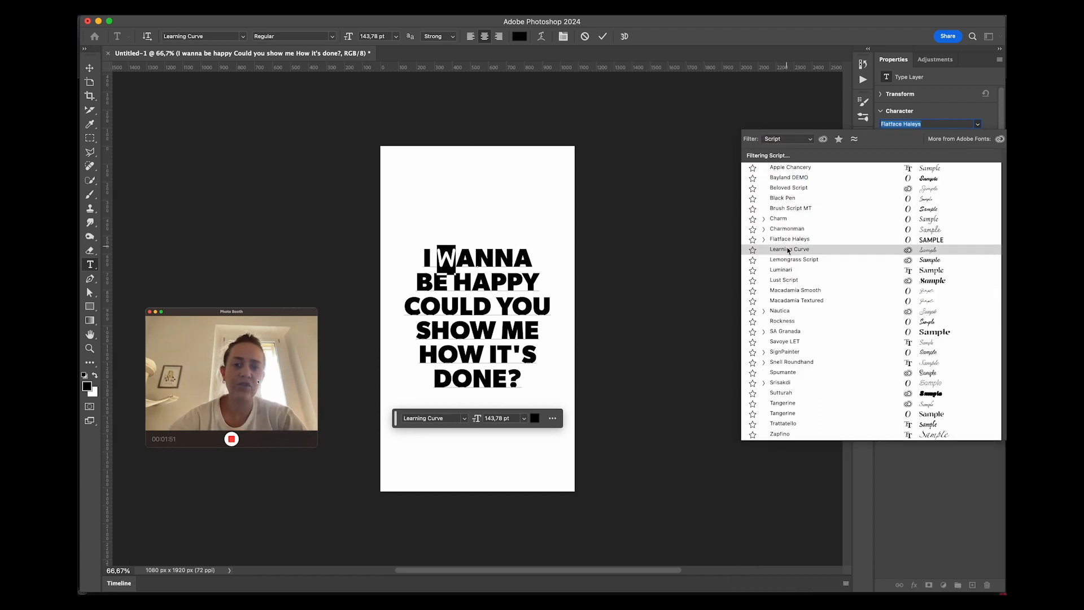
pyautogui.click(784, 341)
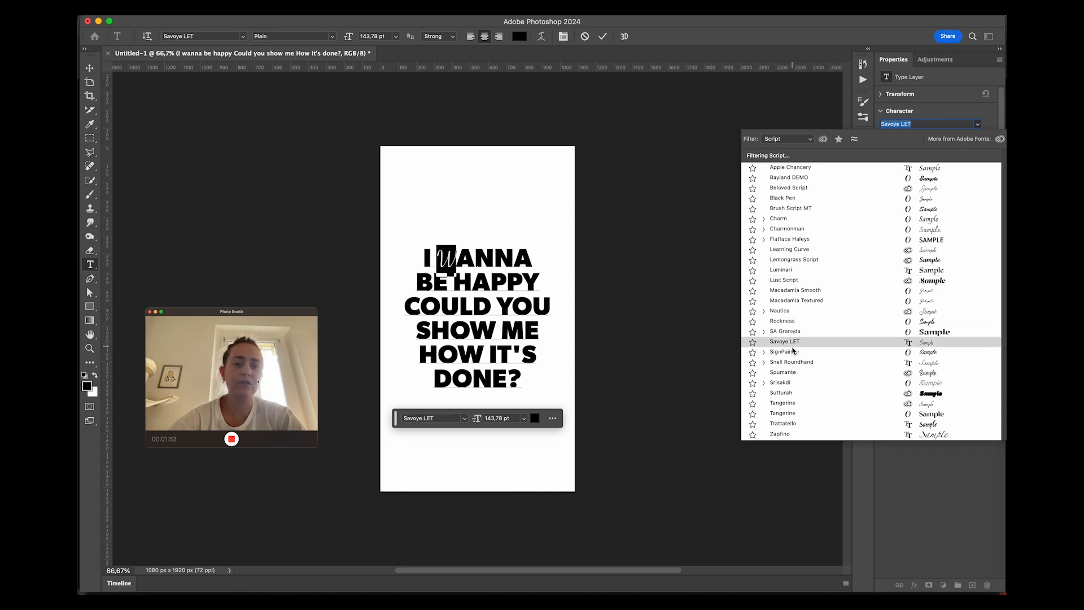
pyautogui.click(791, 361)
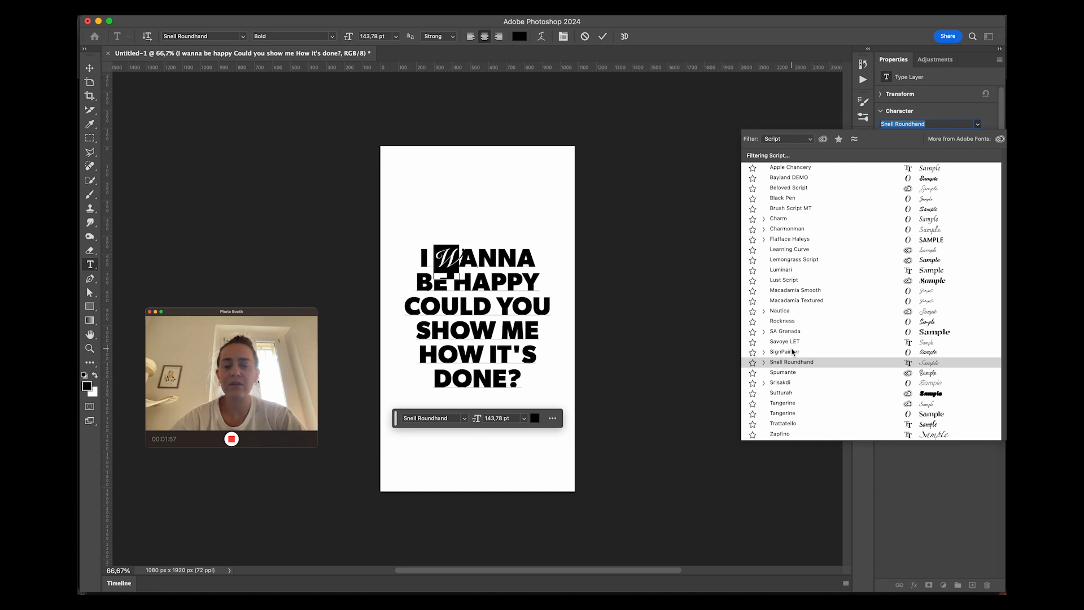
pyautogui.click(781, 403)
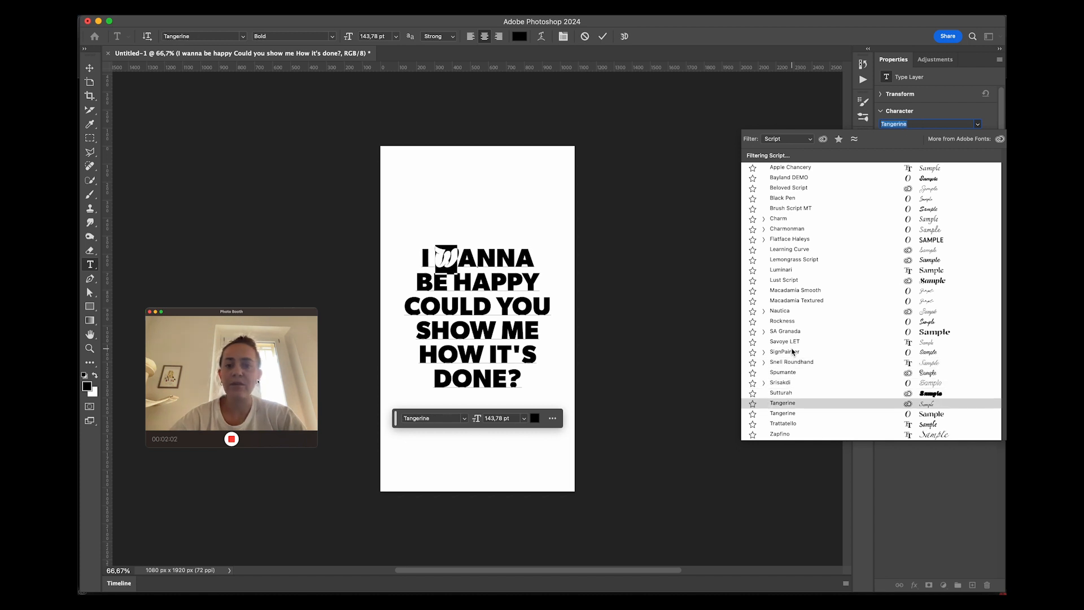
pyautogui.click(779, 433)
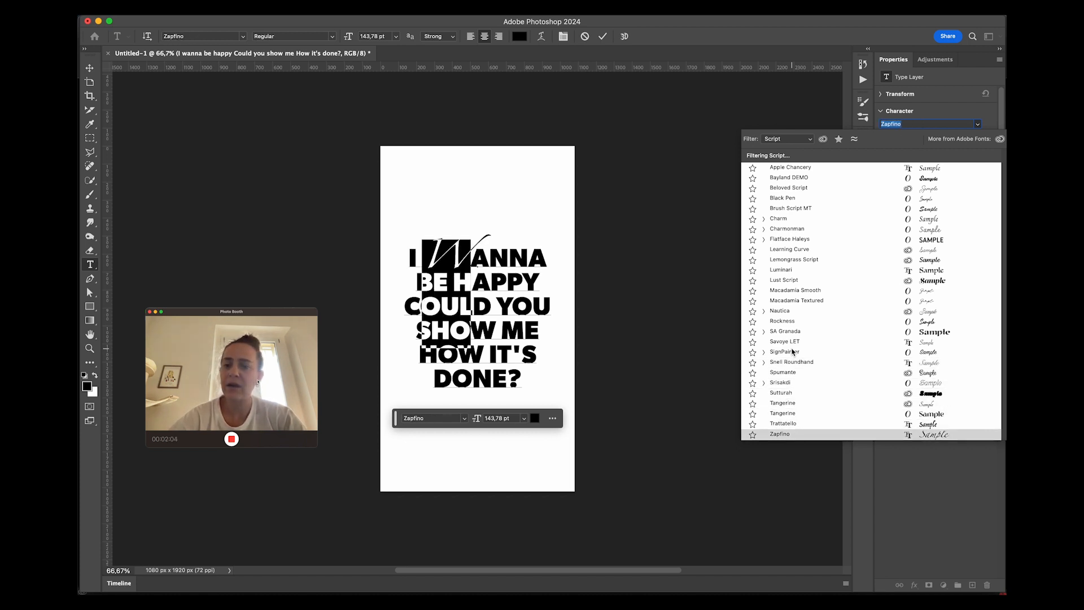
pyautogui.click(784, 351)
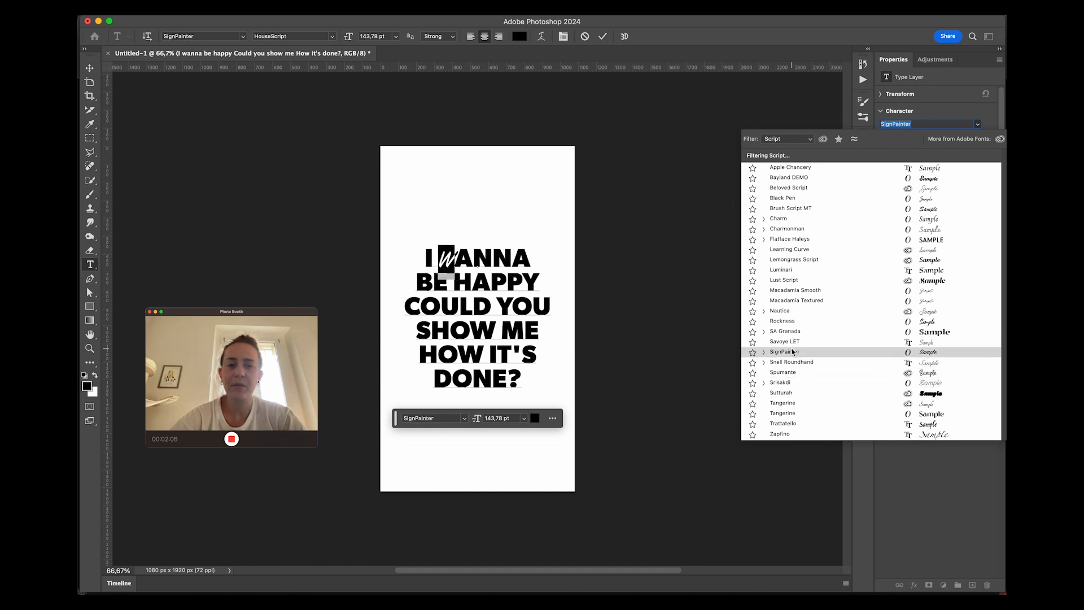
# Apply Nautica to the W and enlarge it to 153 pt
pyautogui.click(779, 311)
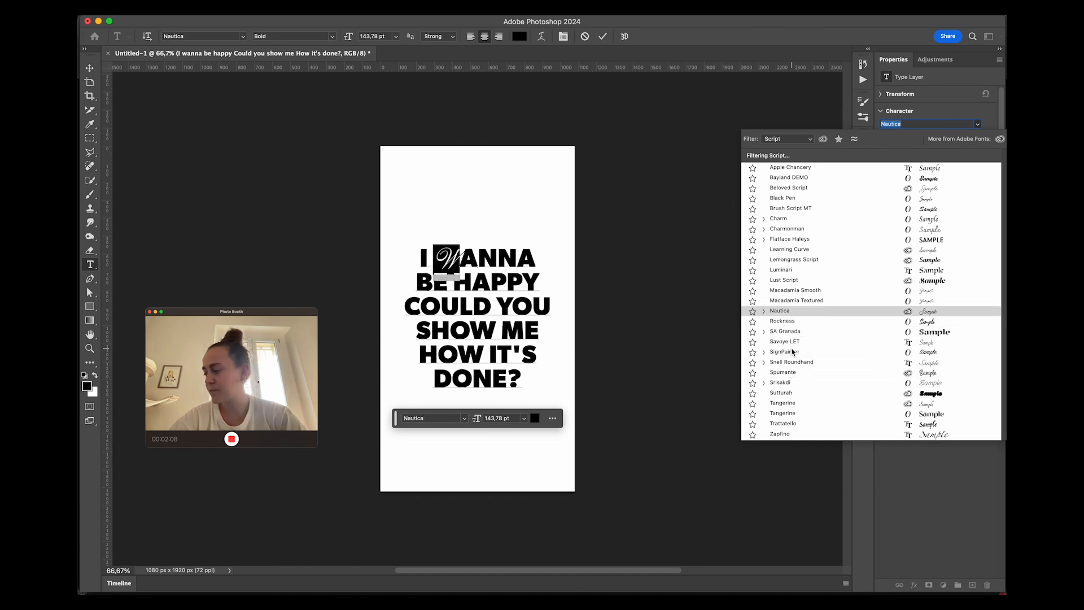
pyautogui.click(792, 351)
pyautogui.write('153')
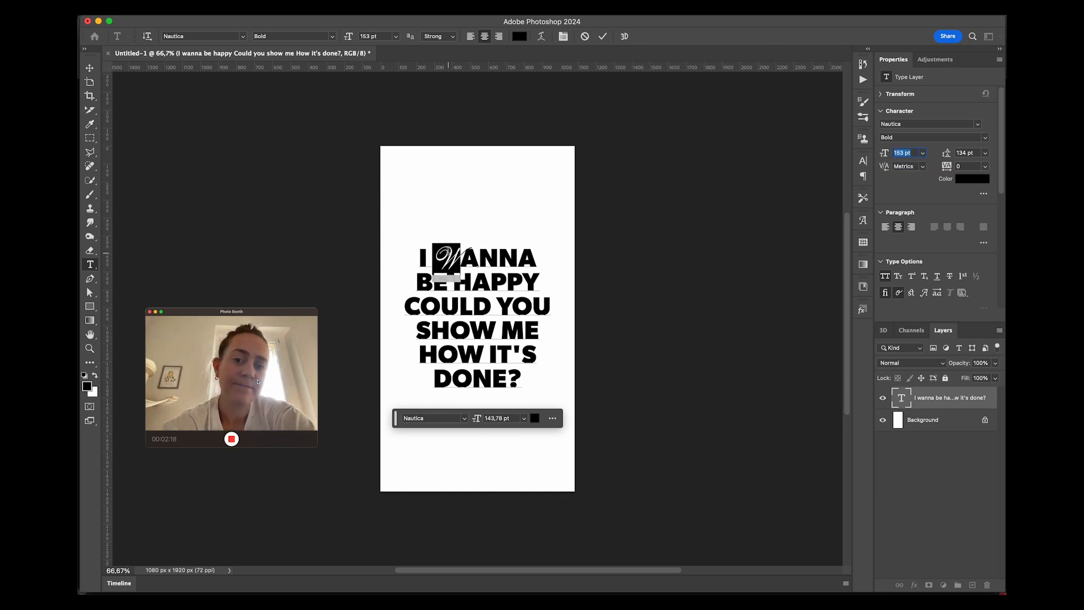
# Apply Nautica 153 pt to the H and Y, reverting the trial S in SHOW to Gibson Bold
pyautogui.click(205, 36)
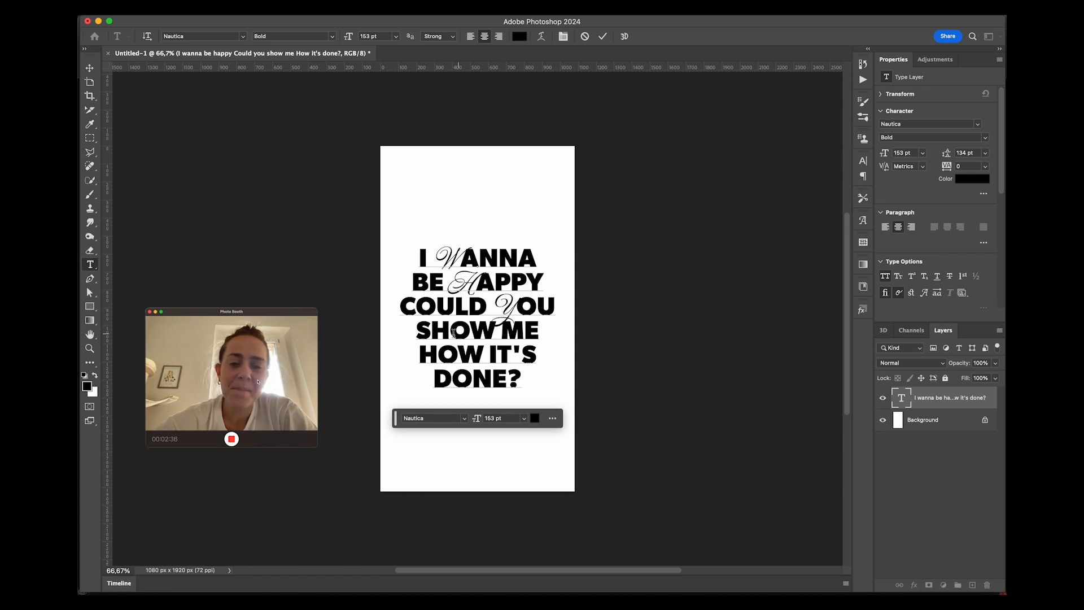
pyautogui.click(201, 36)
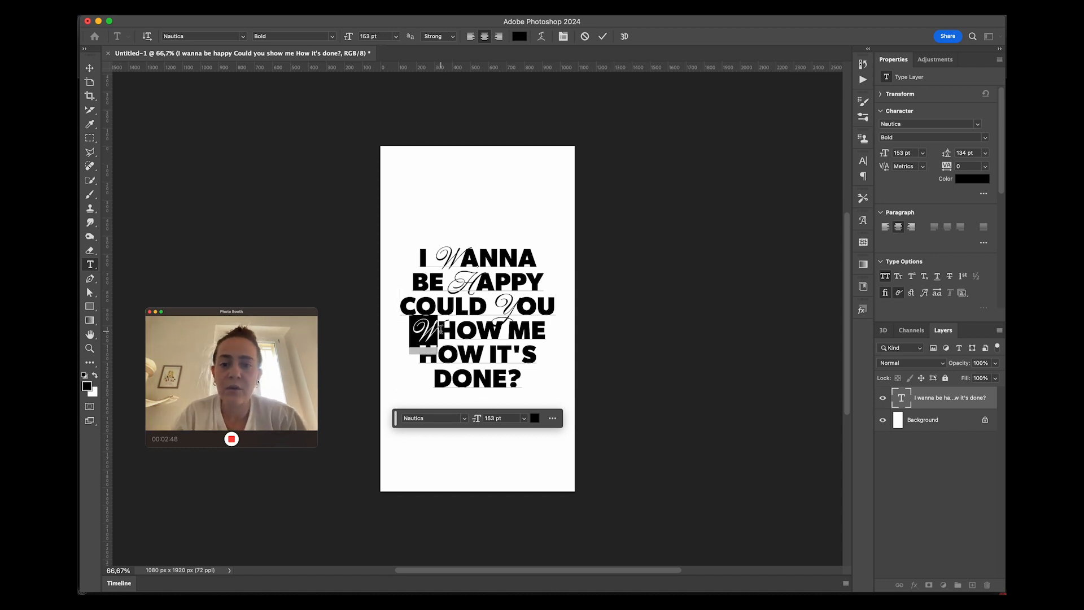
pyautogui.click(204, 37)
pyautogui.write('Gibson')
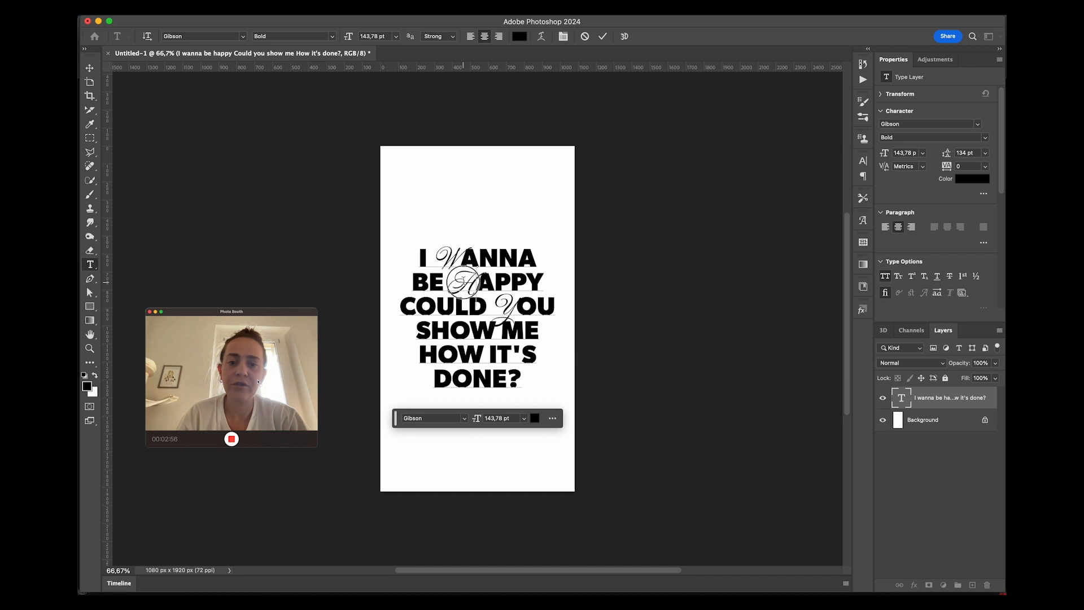
pyautogui.click(201, 35)
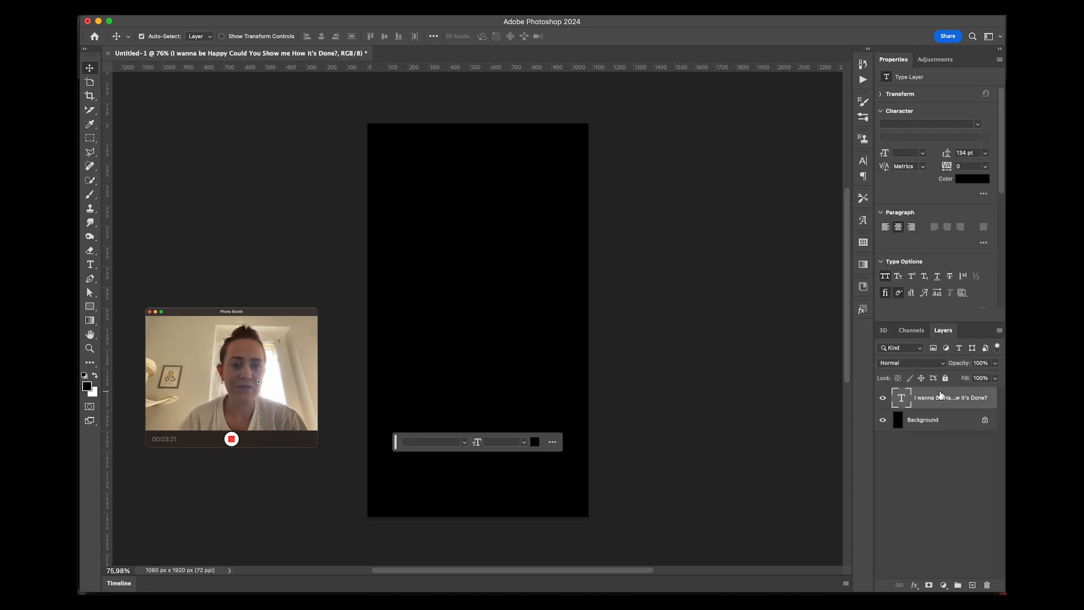
# Change the quote's text colour to white
pyautogui.click(973, 178)
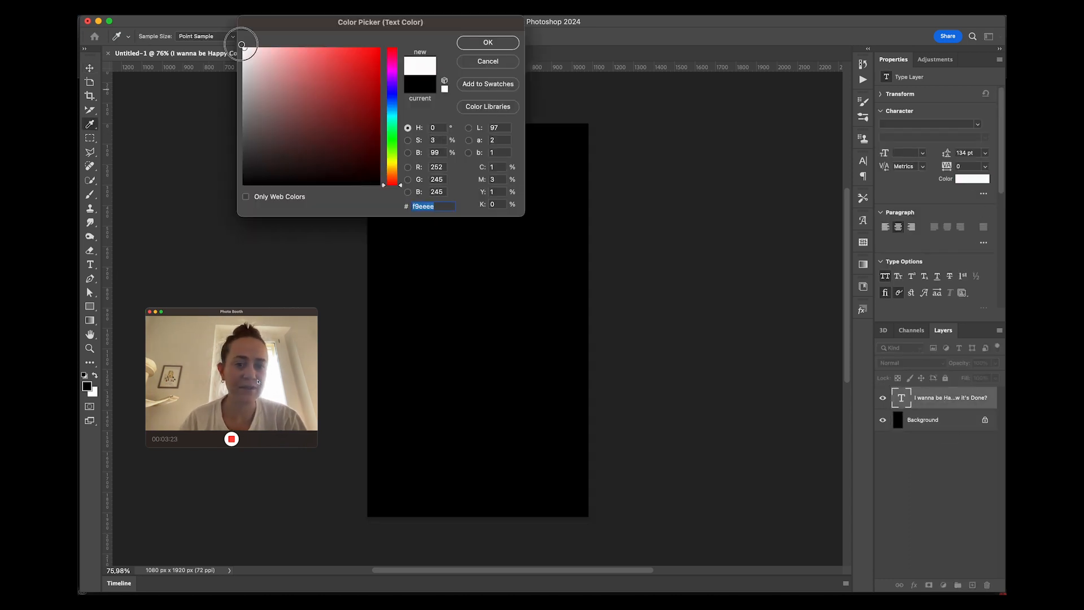
pyautogui.click(487, 42)
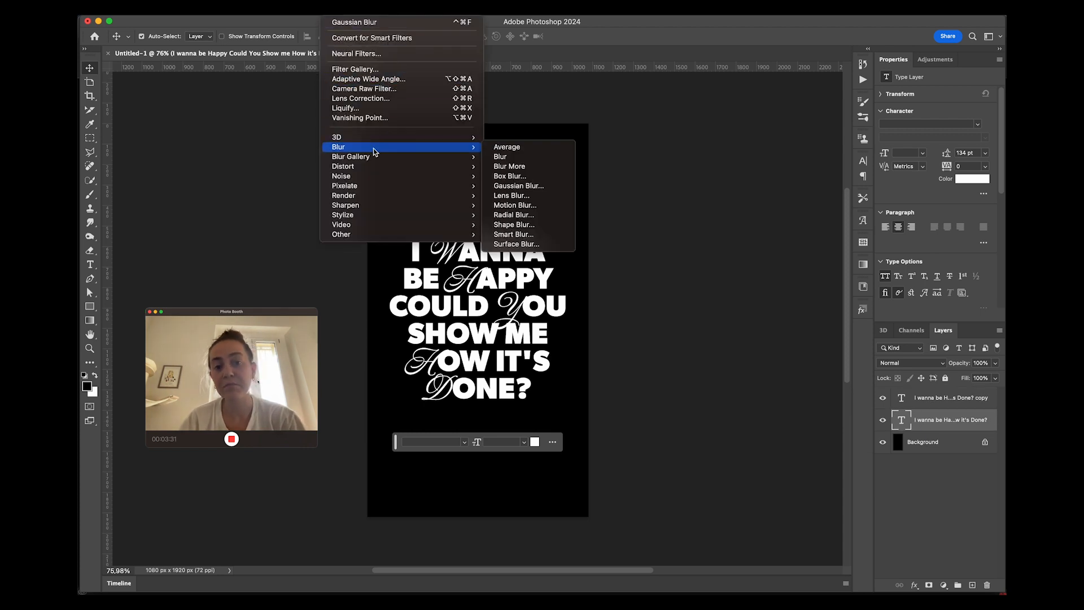
# Convert the text to a smart object, Gaussian-blur a copy at 8 px and change its blend mode
pyautogui.click(518, 185)
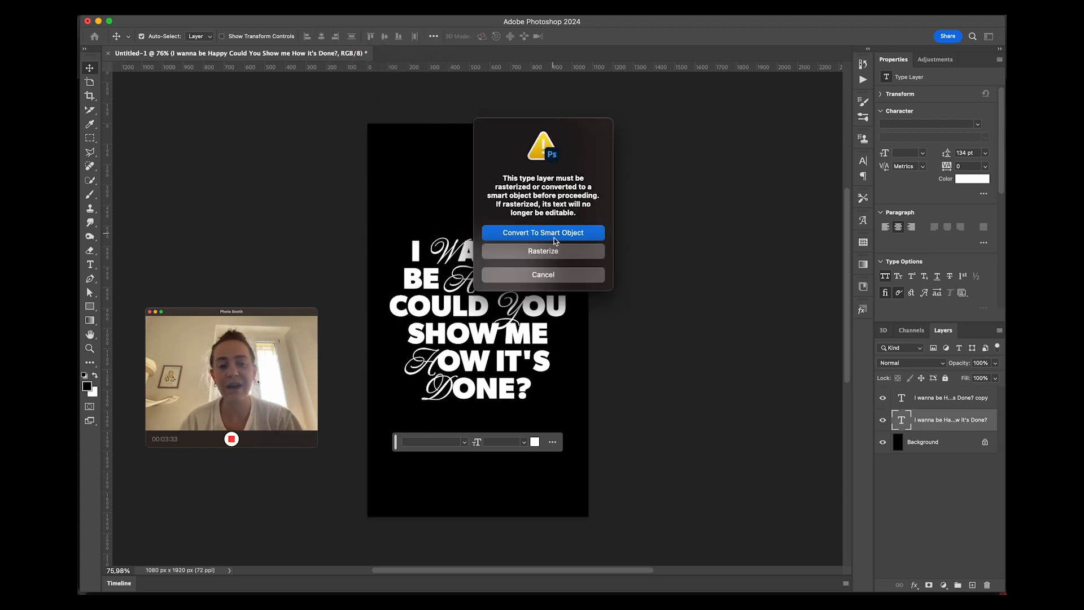
pyautogui.click(542, 233)
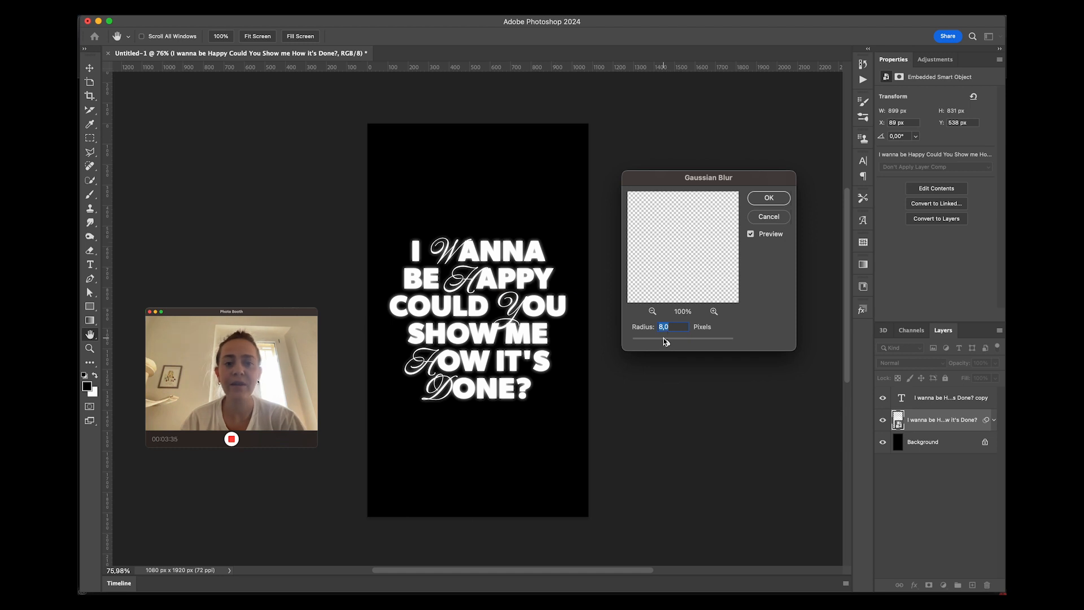
pyautogui.click(768, 198)
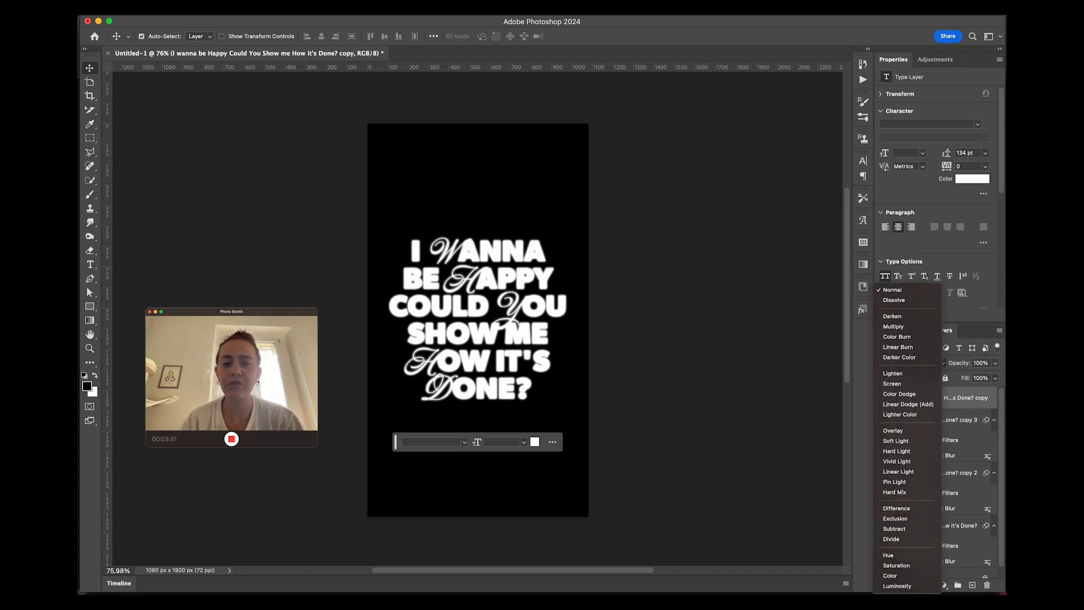
pyautogui.click(894, 528)
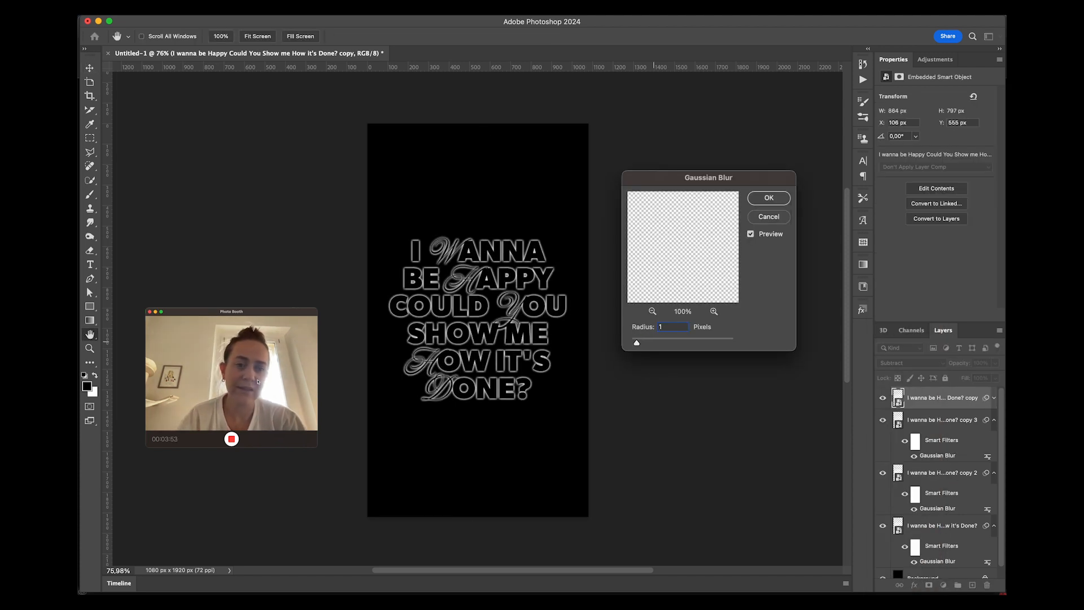
# Blur the remaining text copies, widening one to 37 px for the glow
pyautogui.click(768, 197)
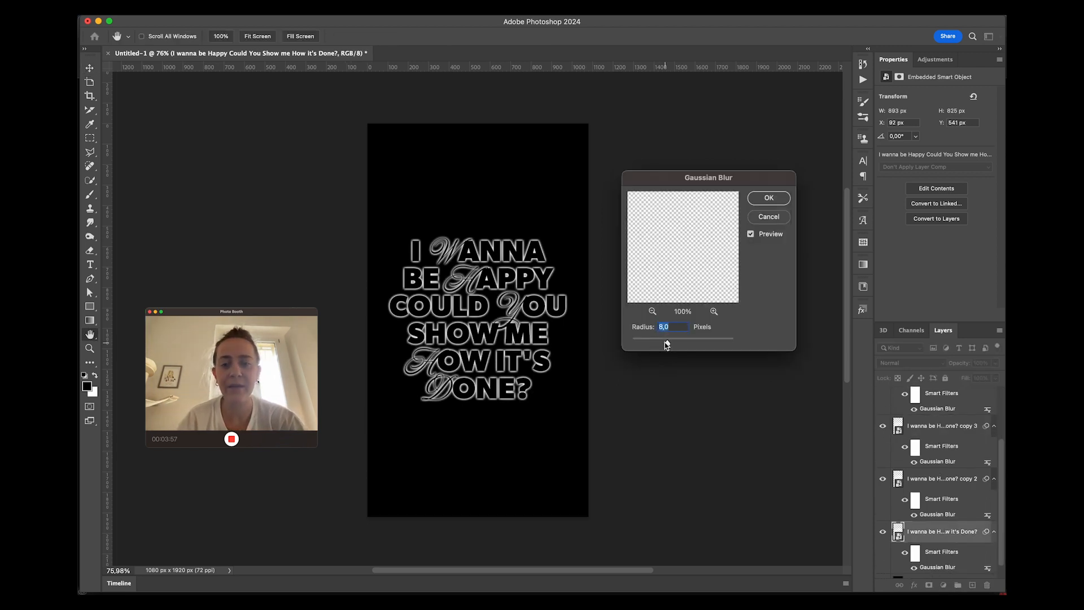
pyautogui.click(768, 198)
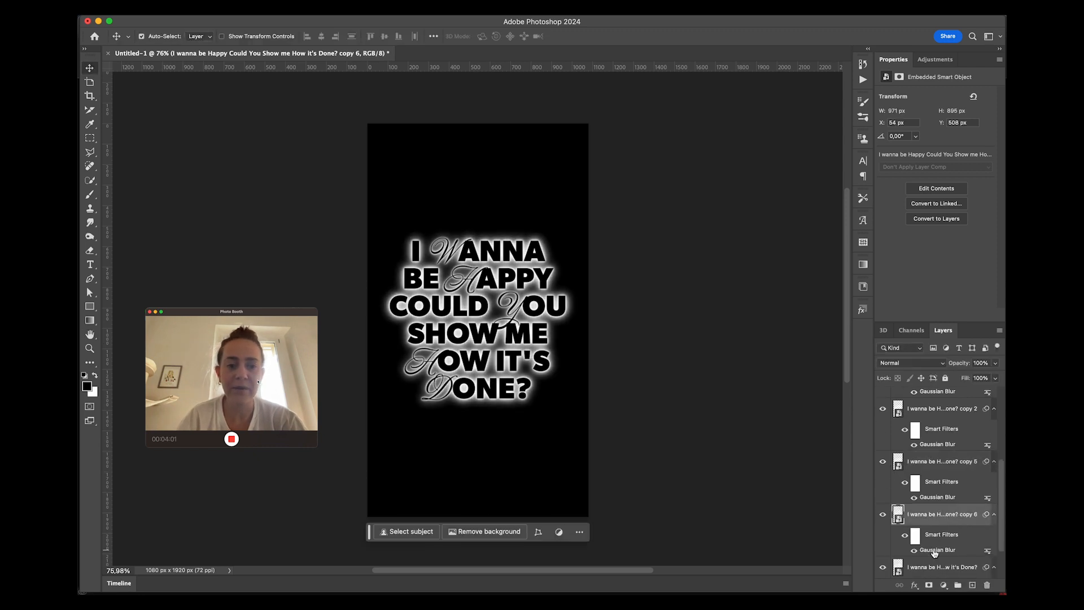
pyautogui.doubleClick(938, 550)
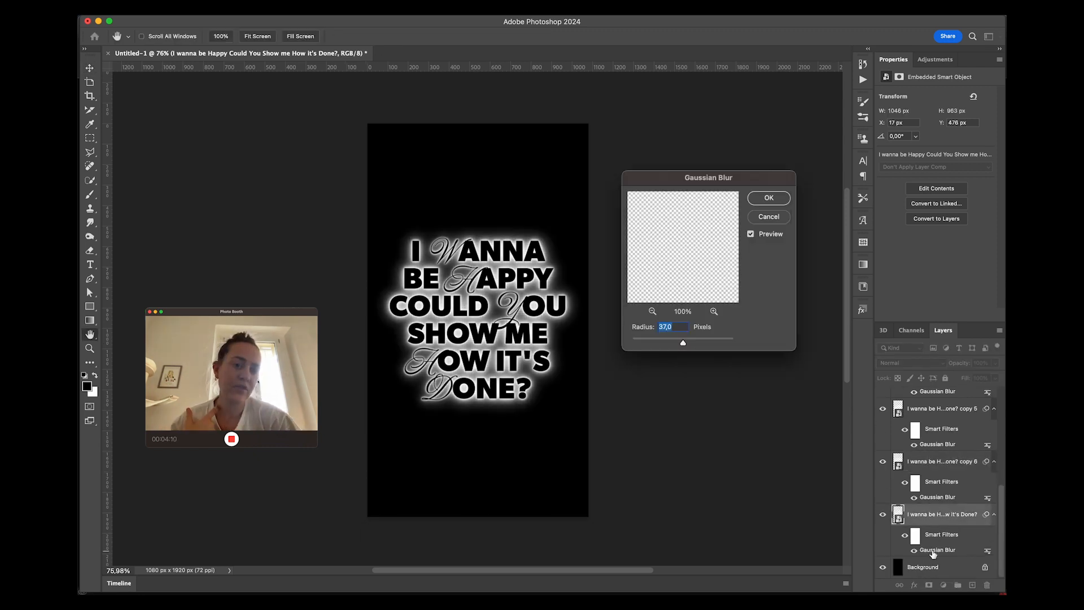
pyautogui.click(768, 197)
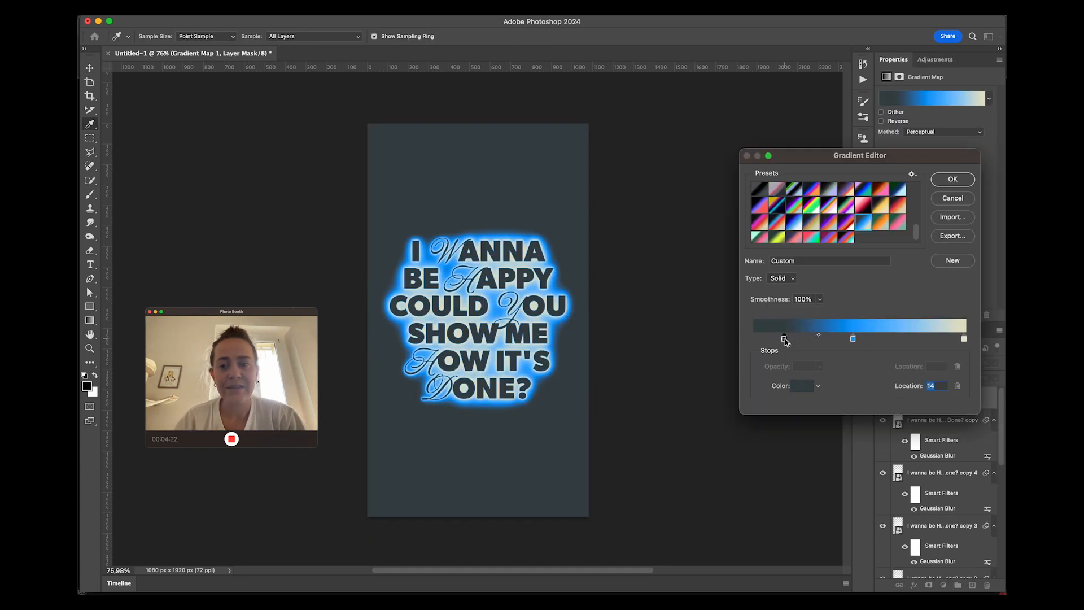
# Set the gradient map's darkest stop to #1e2224 and confirm the gradient
pyautogui.click(803, 385)
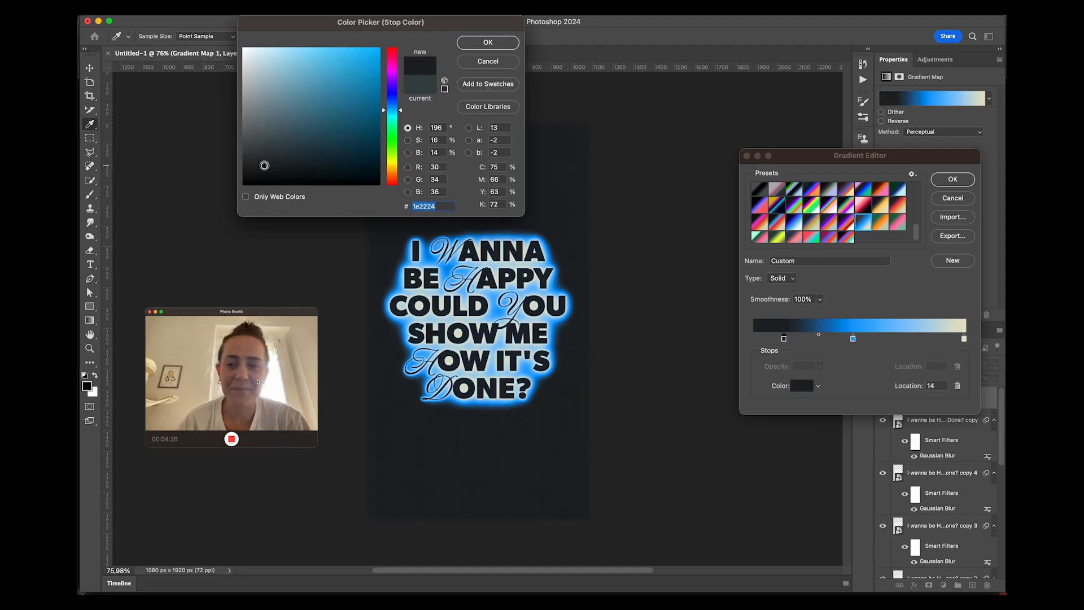
pyautogui.click(486, 42)
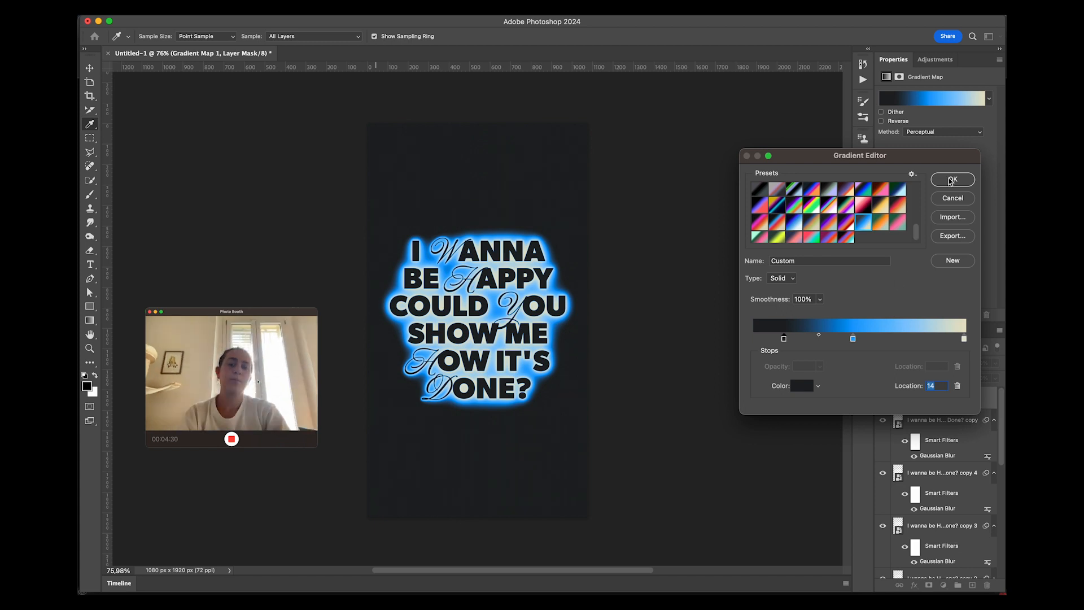
pyautogui.click(952, 179)
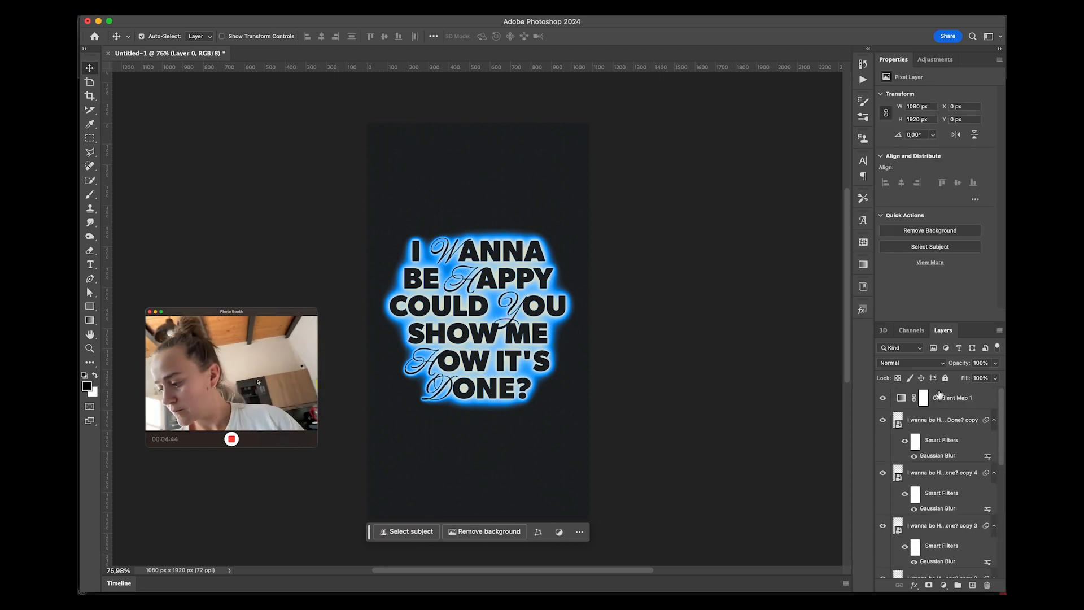
# Merge the glow layers into a smart object and add an RGB pixel pattern fill
pyautogui.rightClick(953, 396)
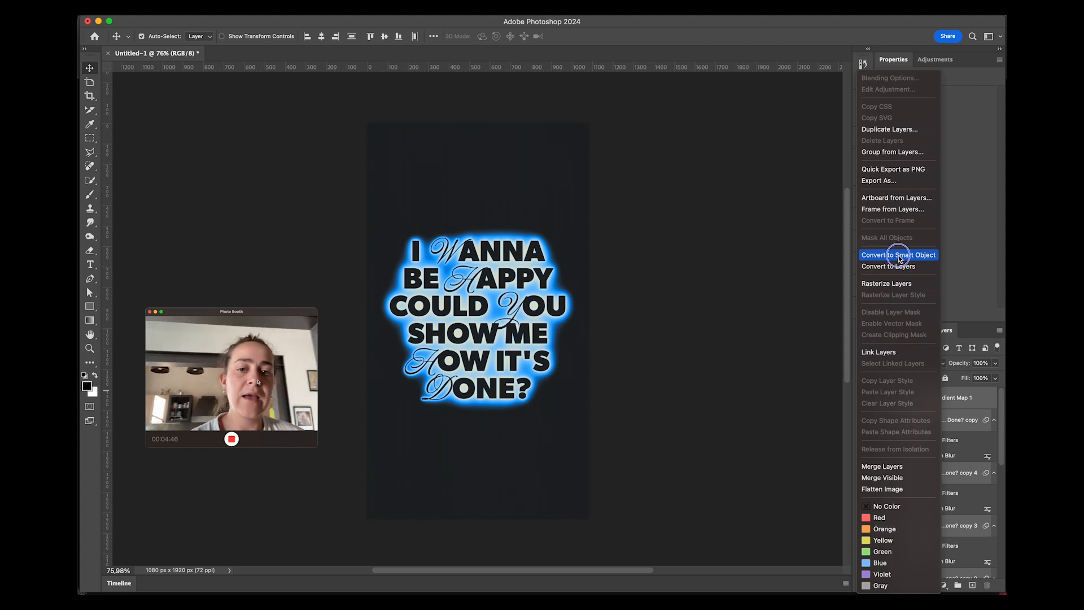
pyautogui.click(898, 254)
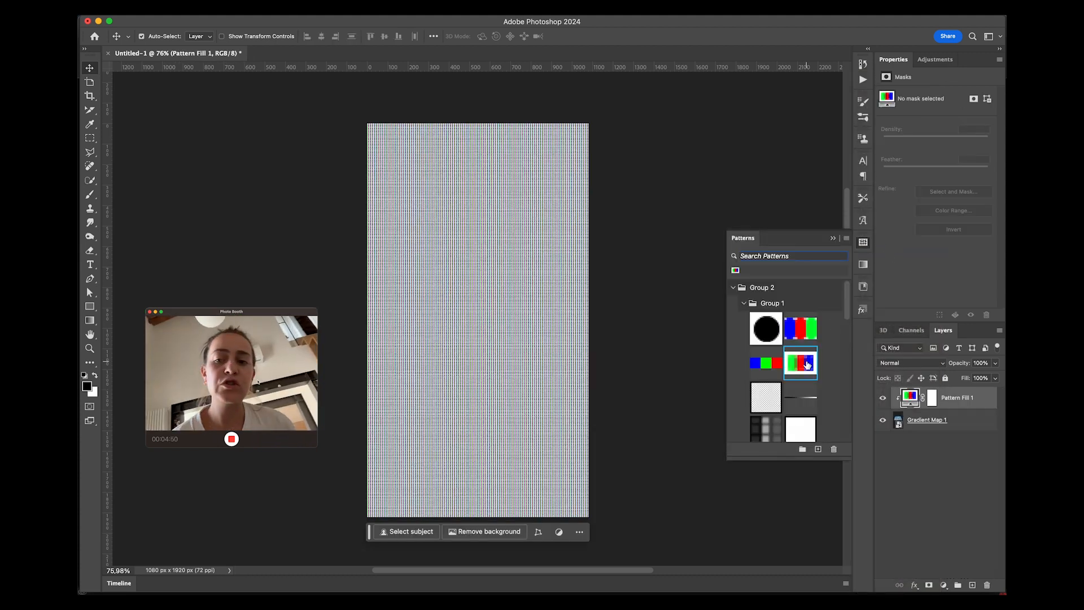
pyautogui.click(89, 349)
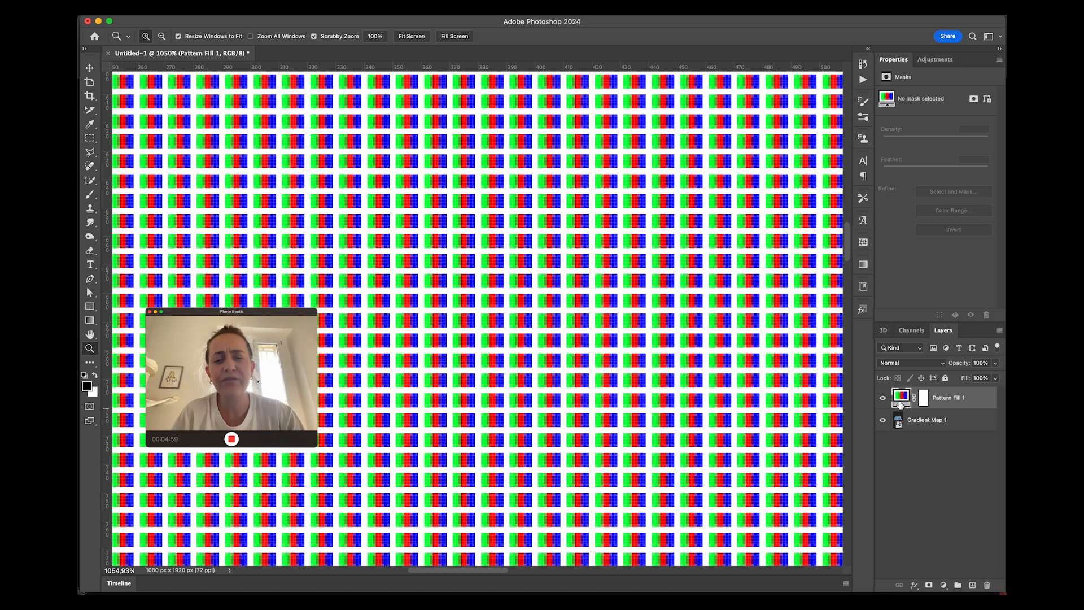
# Try Darker Color and Overlay, then set the pattern fill's blend mode to Subtract
pyautogui.click(910, 363)
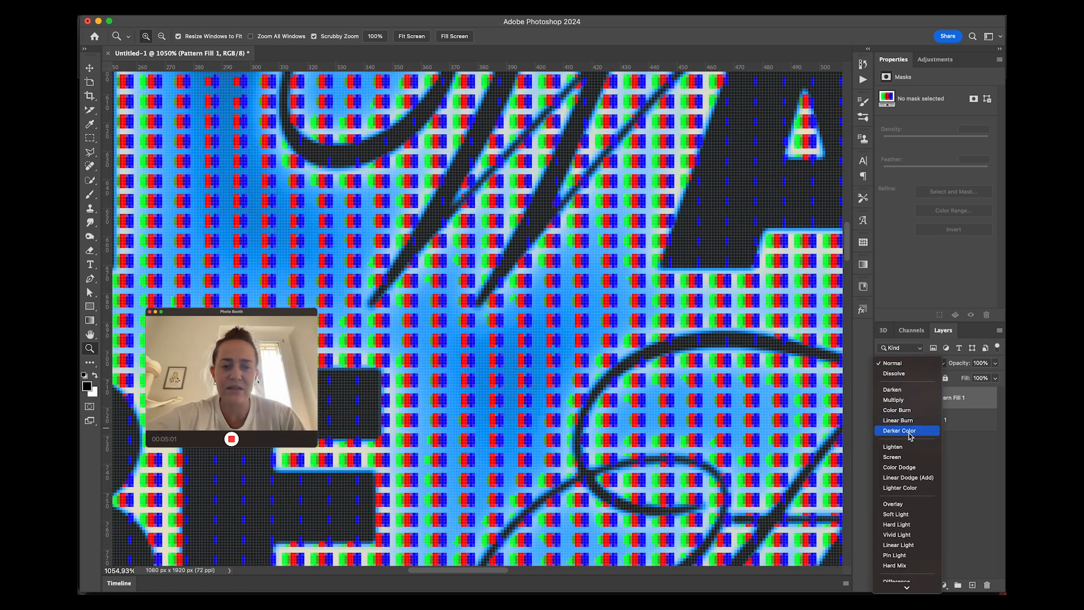
pyautogui.click(892, 504)
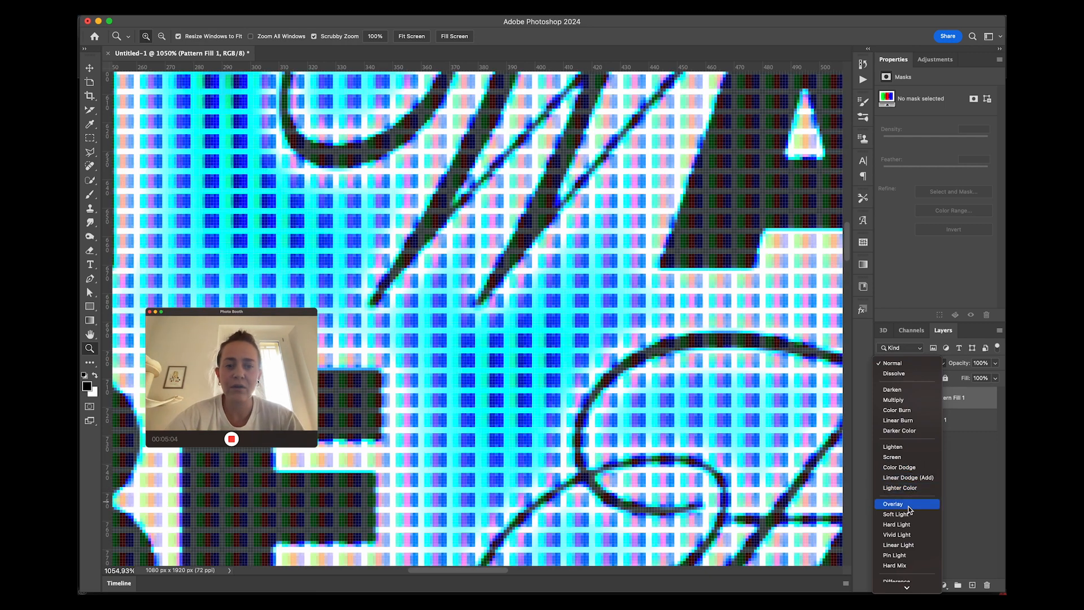
pyautogui.click(892, 504)
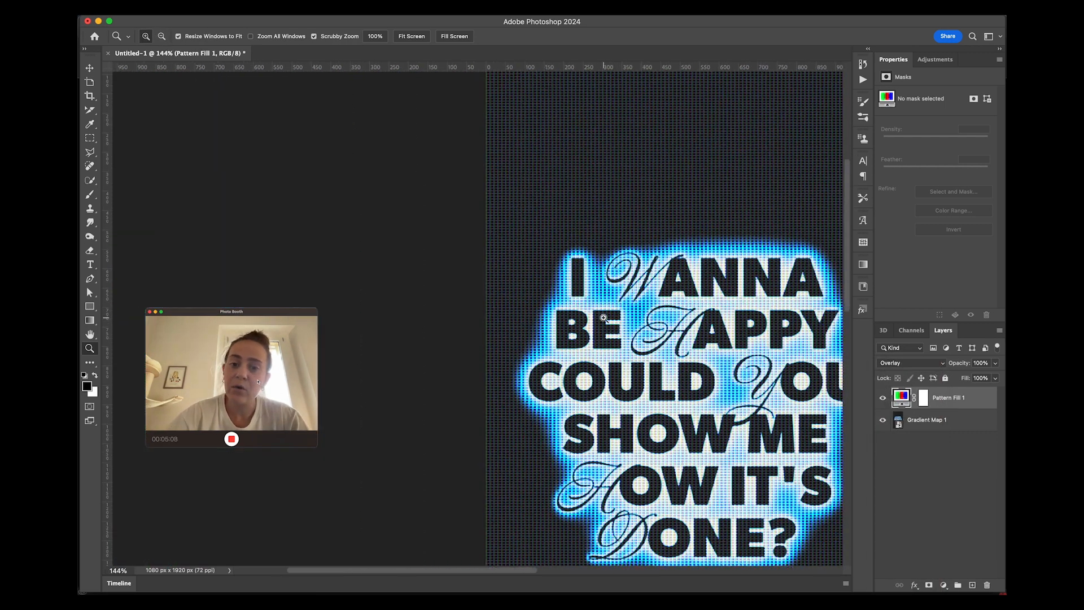
pyautogui.click(911, 363)
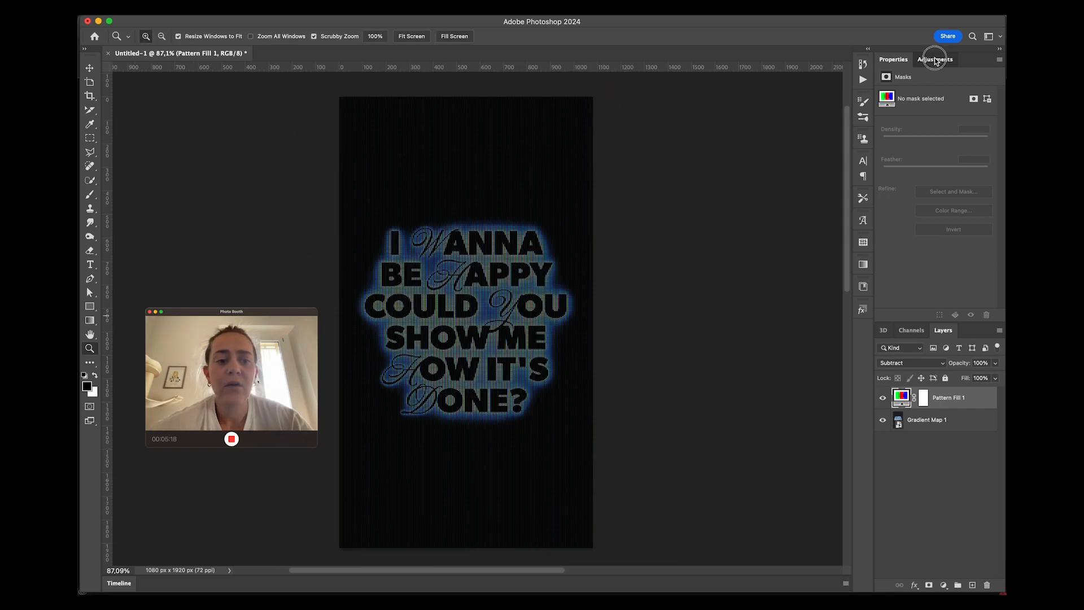
# Add a Levels adjustment pushing darks toward black and lower Pattern Fill 1 to 50%
pyautogui.click(935, 59)
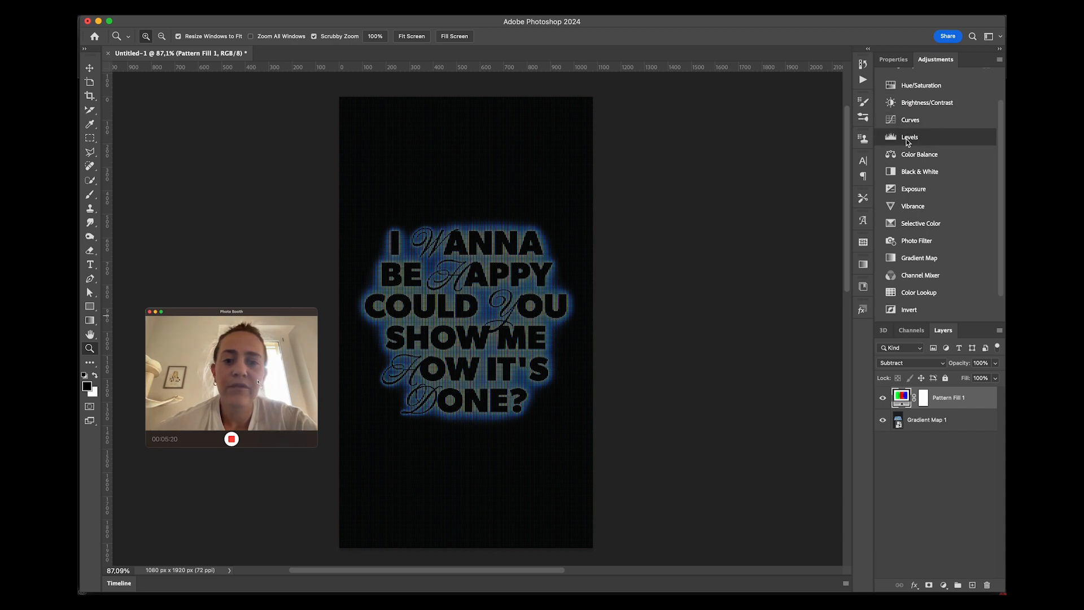
pyautogui.click(909, 137)
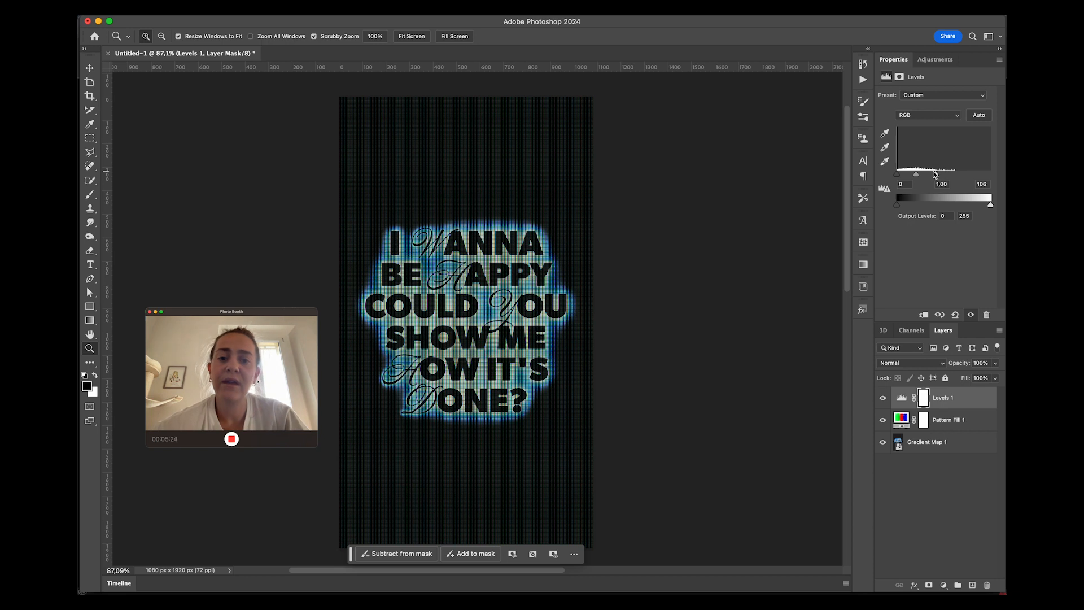
pyautogui.moveTo(915, 174); pyautogui.dragTo(911, 172)
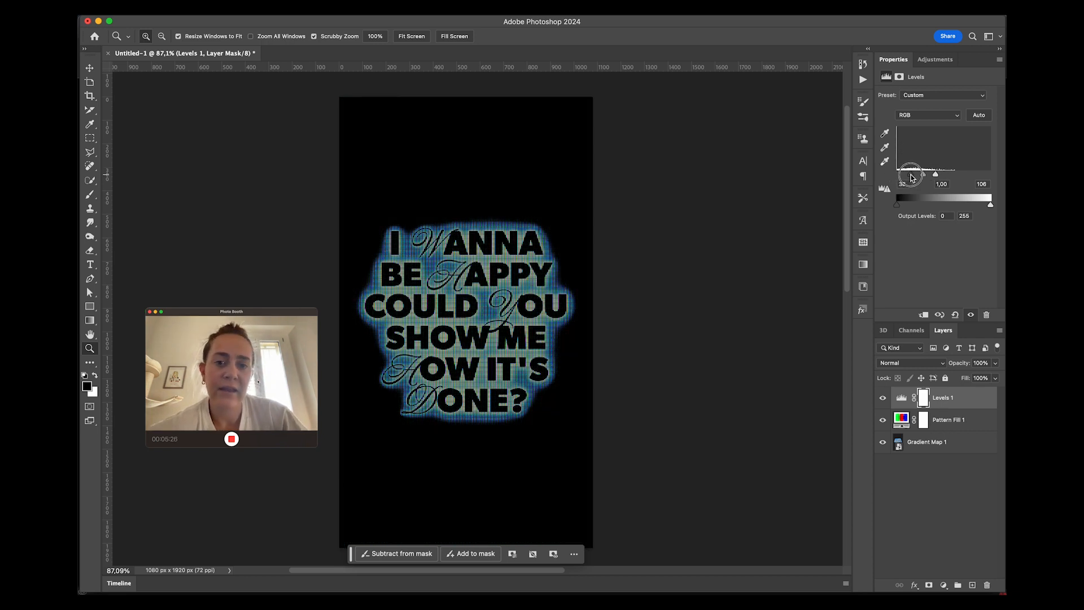
pyautogui.moveTo(935, 174); pyautogui.dragTo(923, 174)
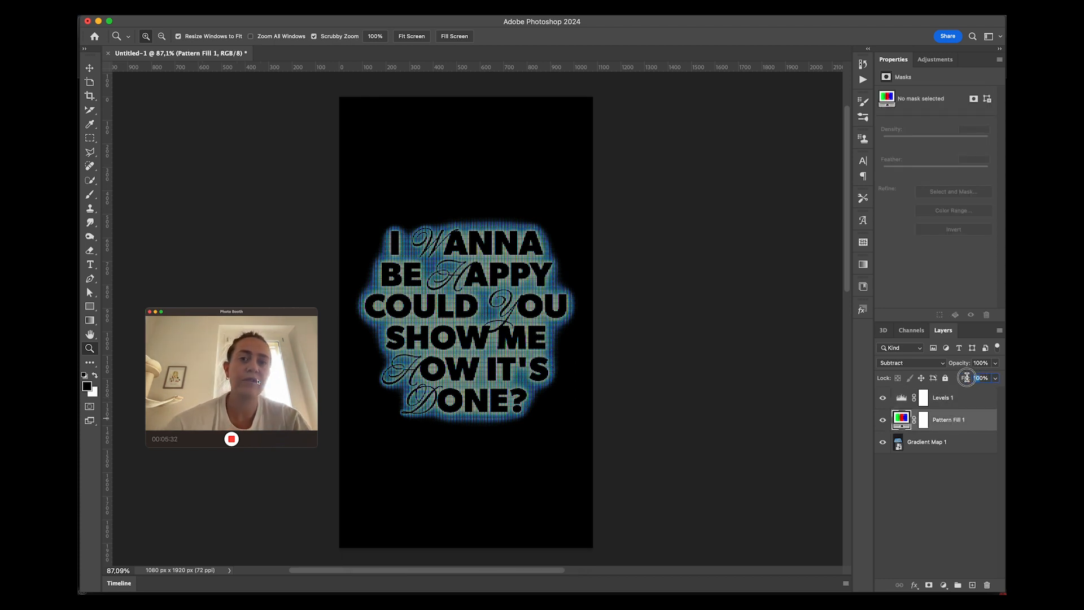
pyautogui.click(967, 377)
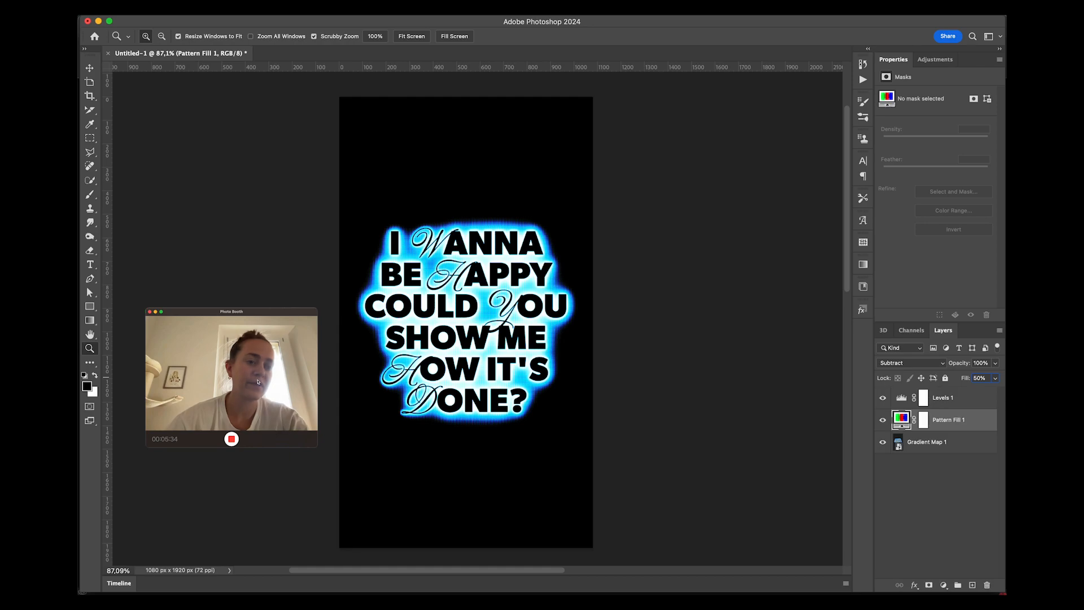